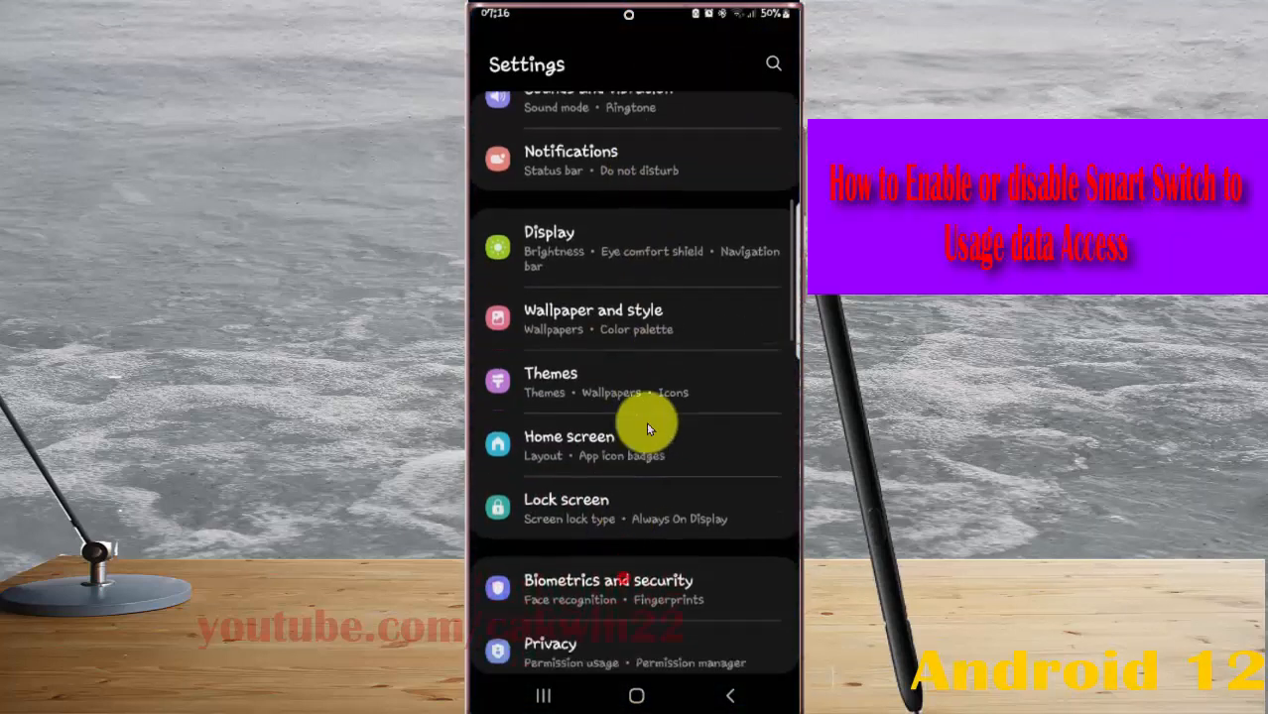
# Scroll the main Settings list and open the Apps page.
pyautogui.scroll(-3)
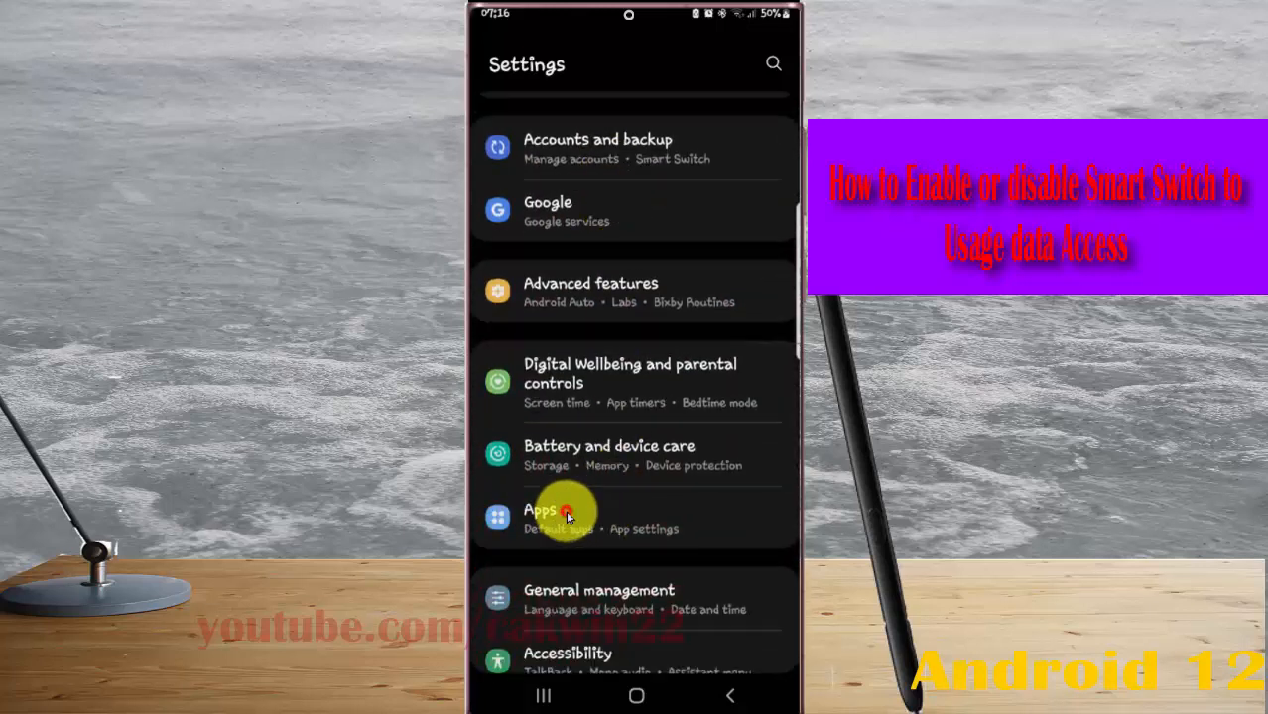
pyautogui.click(540, 516)
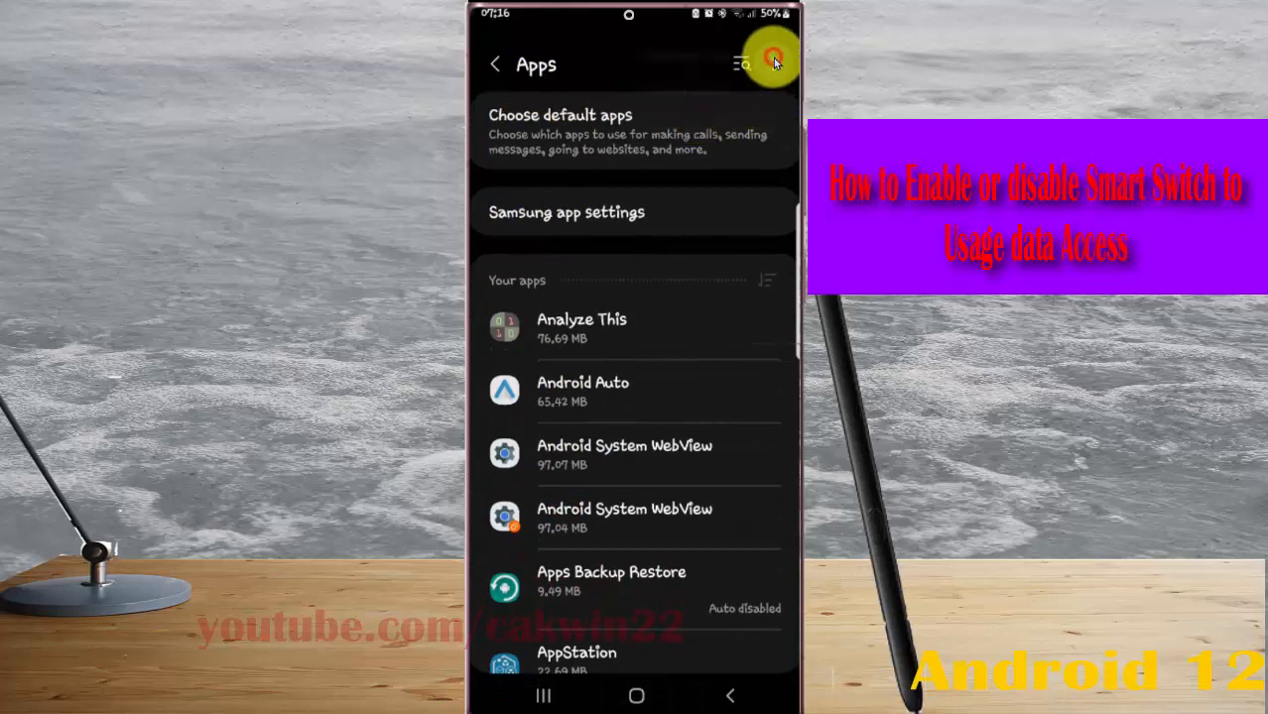
# Open Special access from the Apps overflow menu and scroll to Usage data access.
pyautogui.click(743, 64)
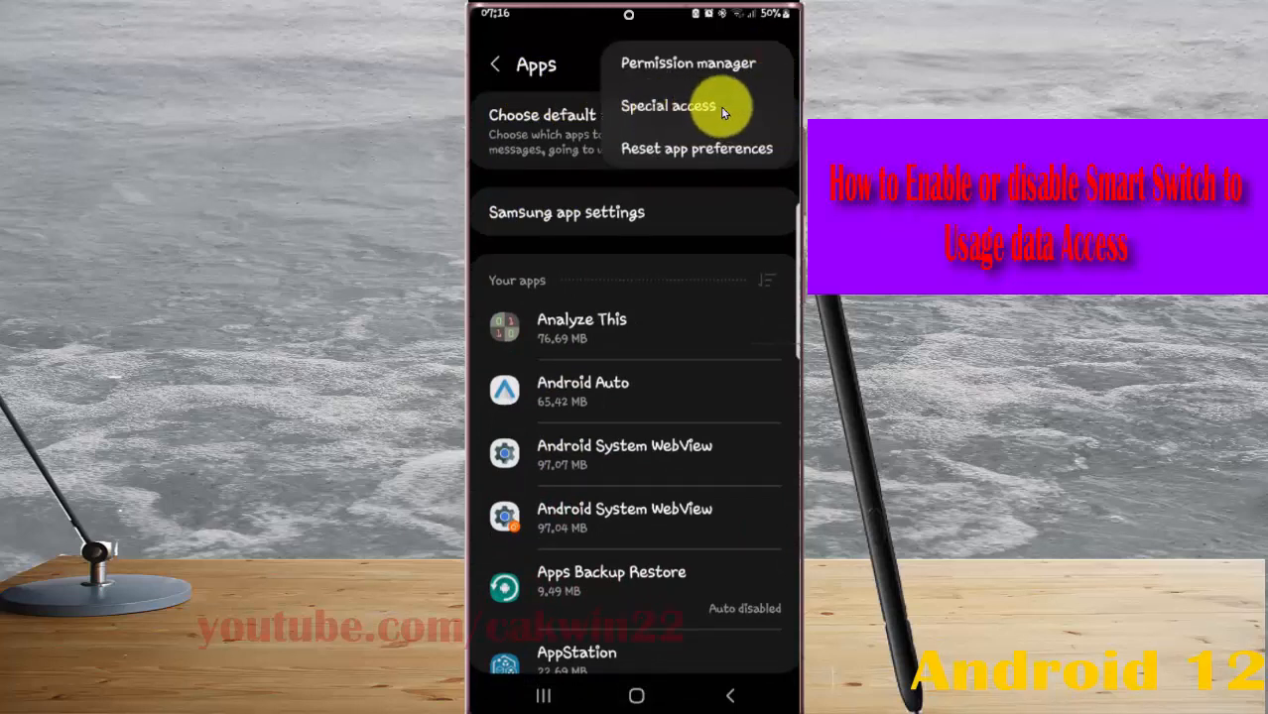
pyautogui.click(668, 106)
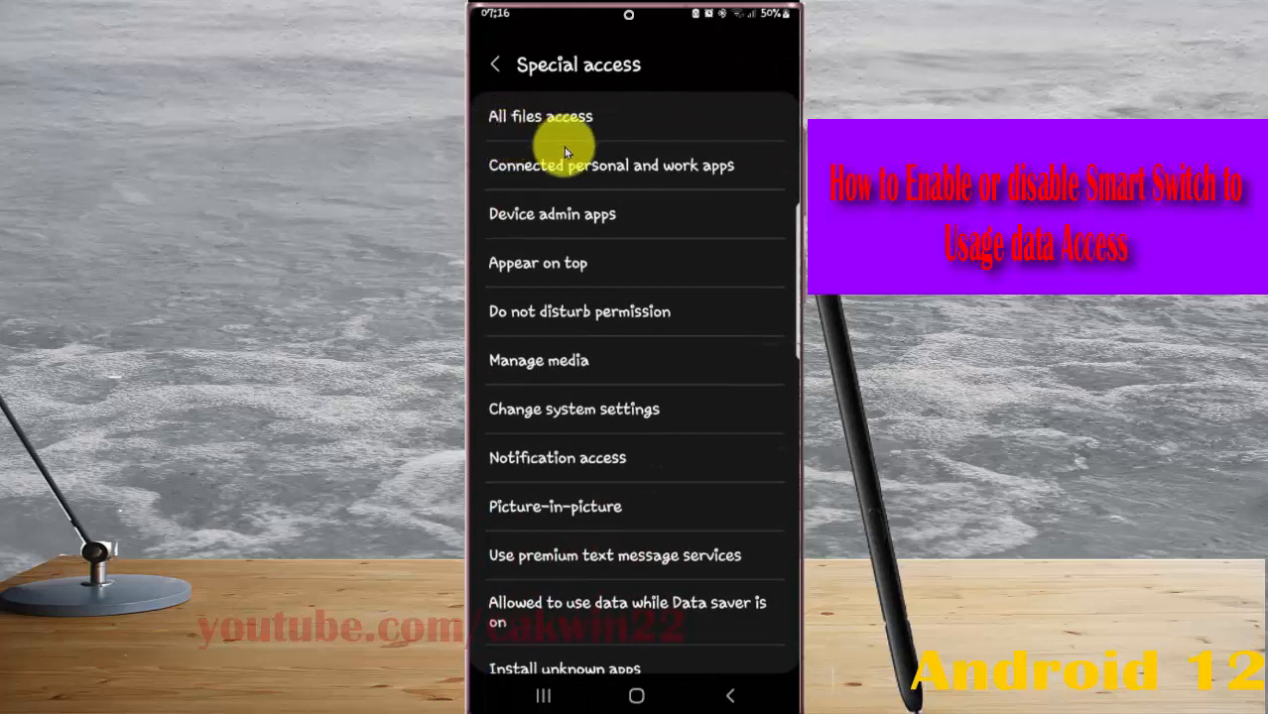
pyautogui.scroll(-3)
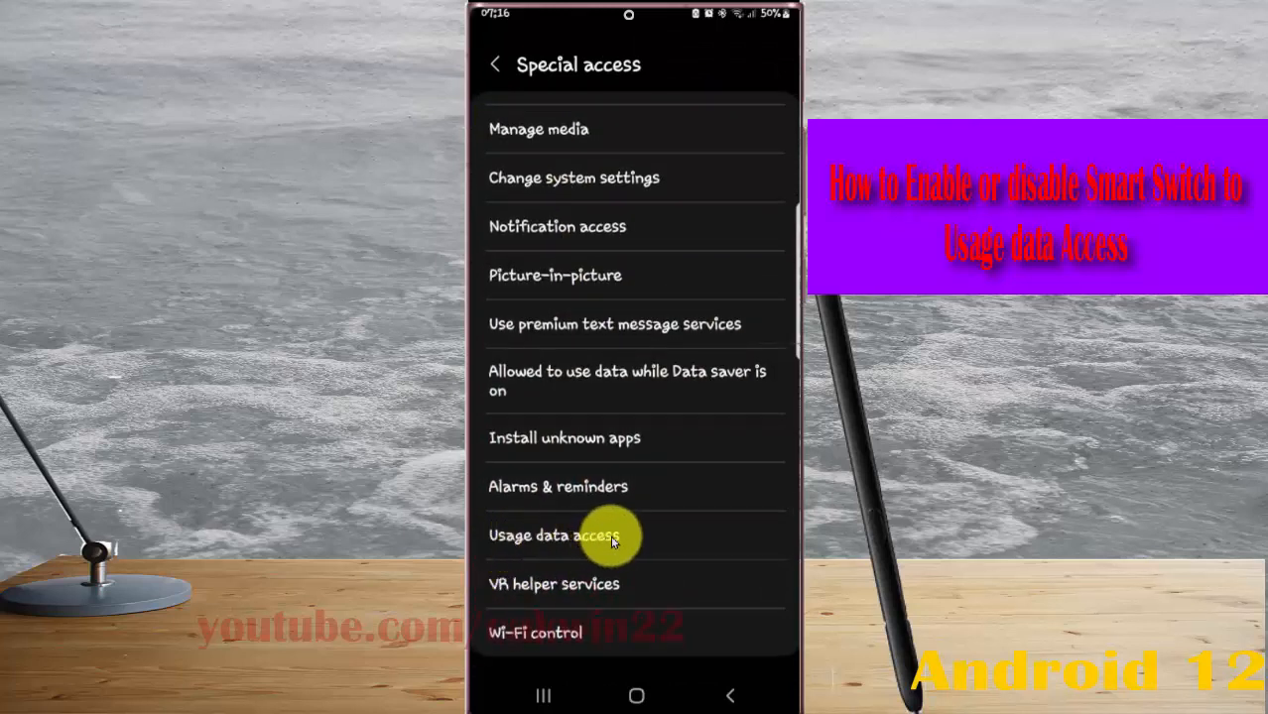
# Open Usage data access and scroll the app list down to Smart Switch.
pyautogui.click(553, 535)
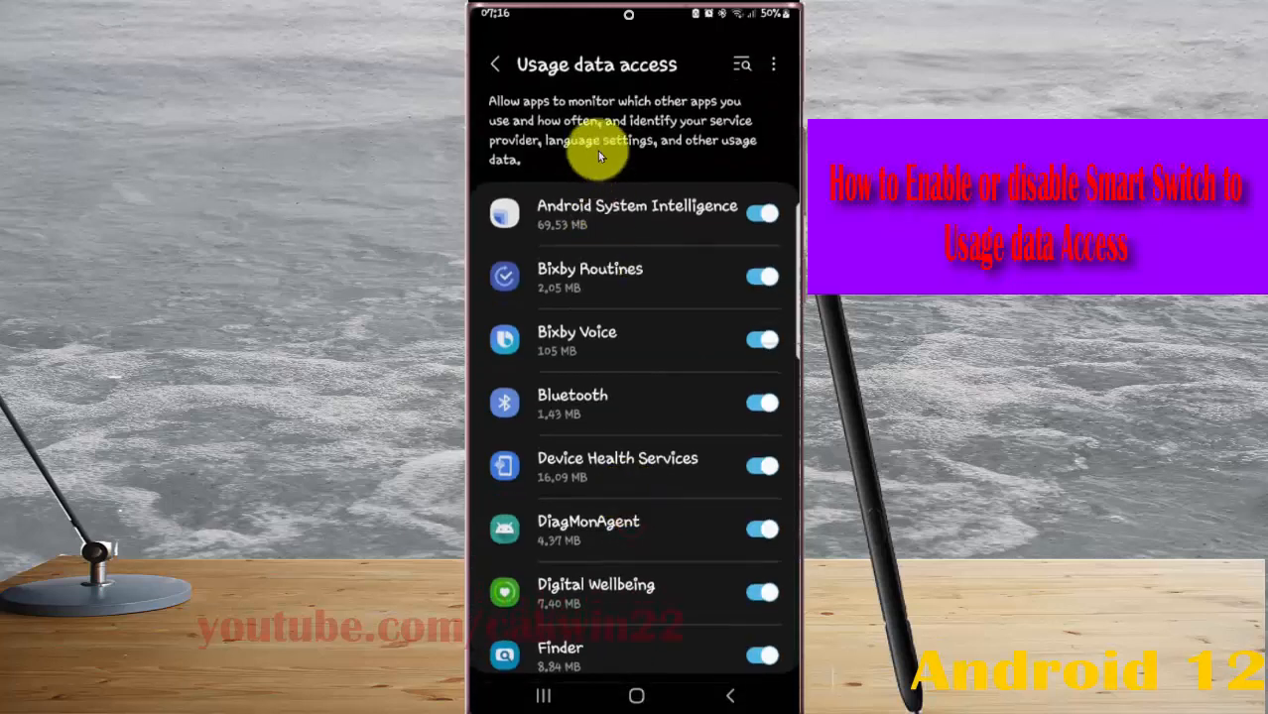
pyautogui.moveTo(620, 452)
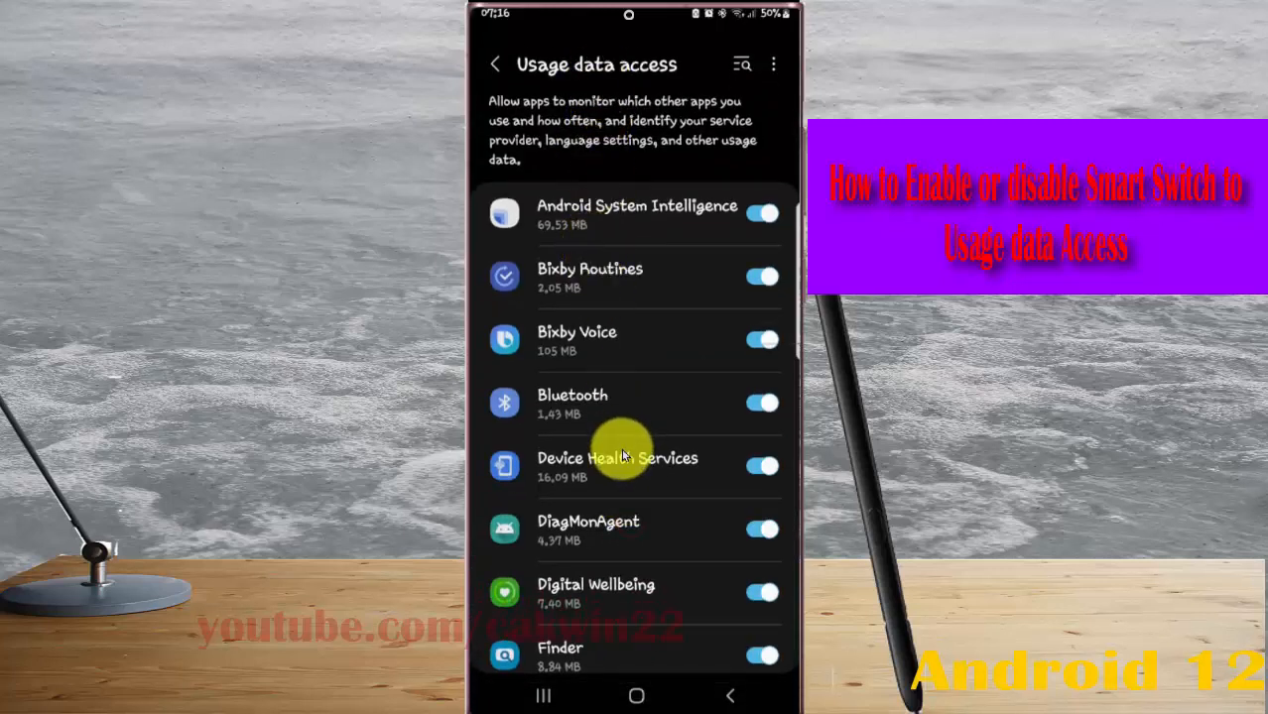
pyautogui.scroll(-3)
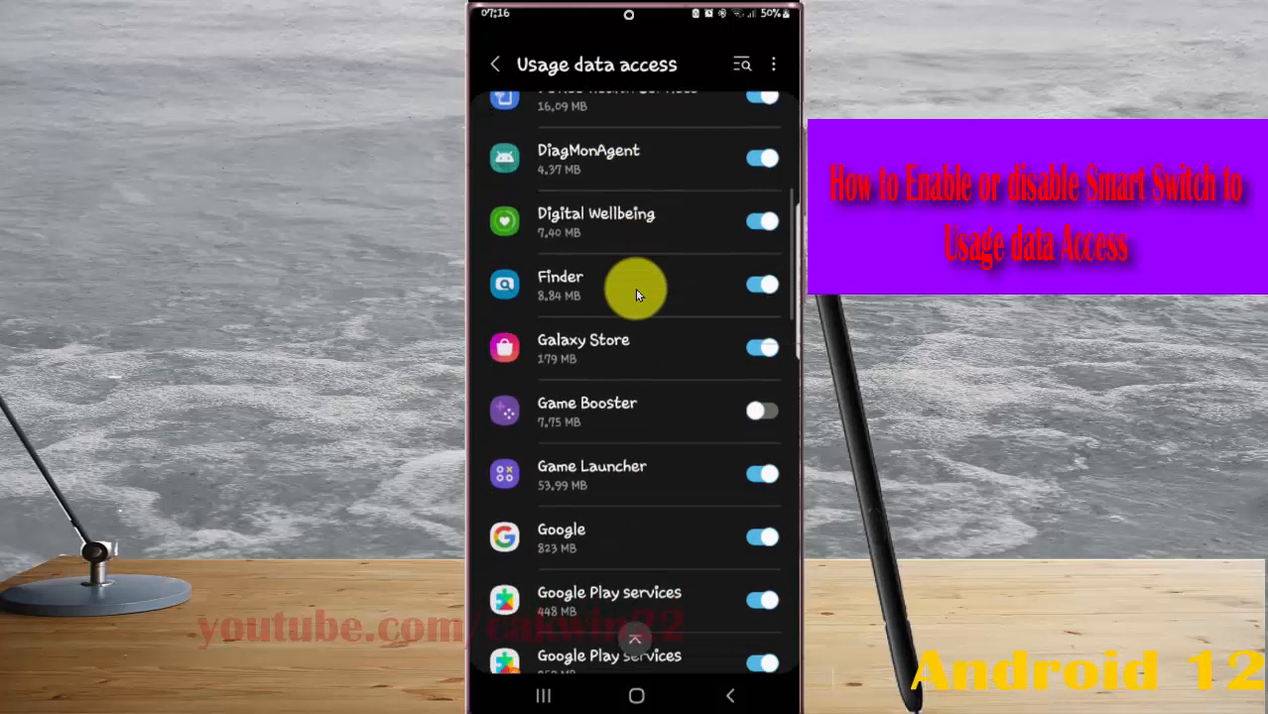
pyautogui.scroll(-3)
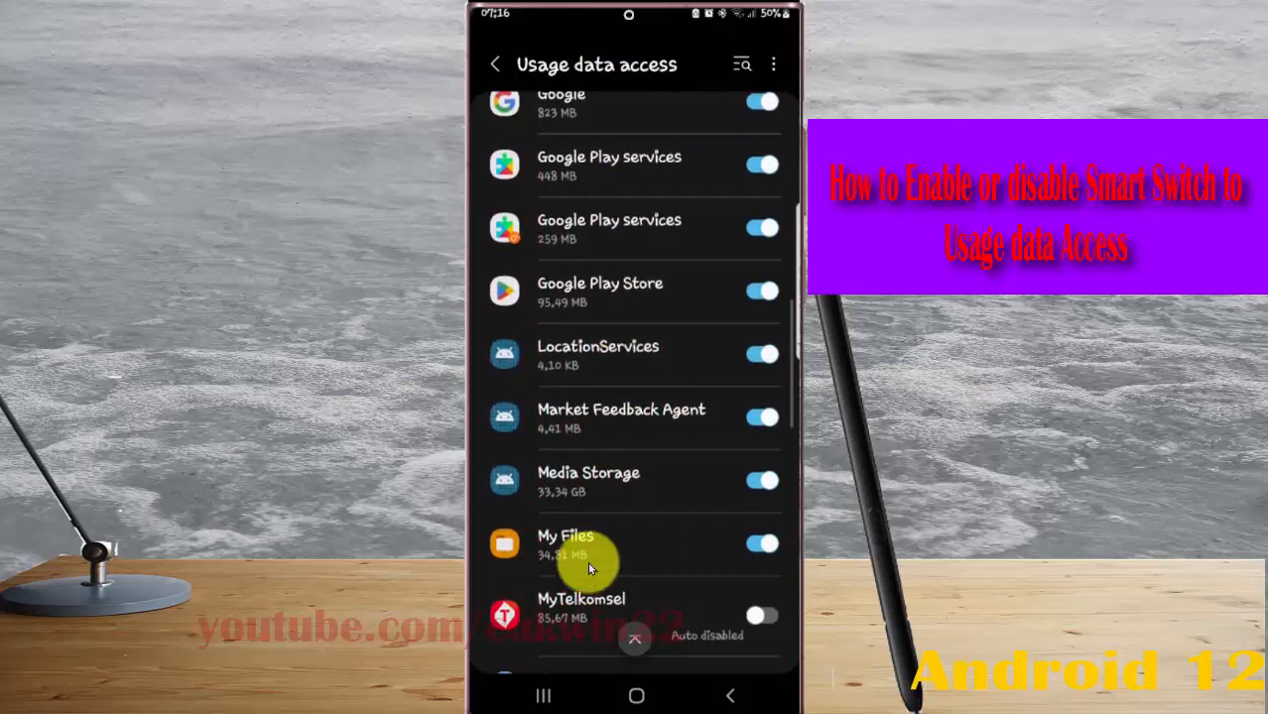
pyautogui.scroll(-3)
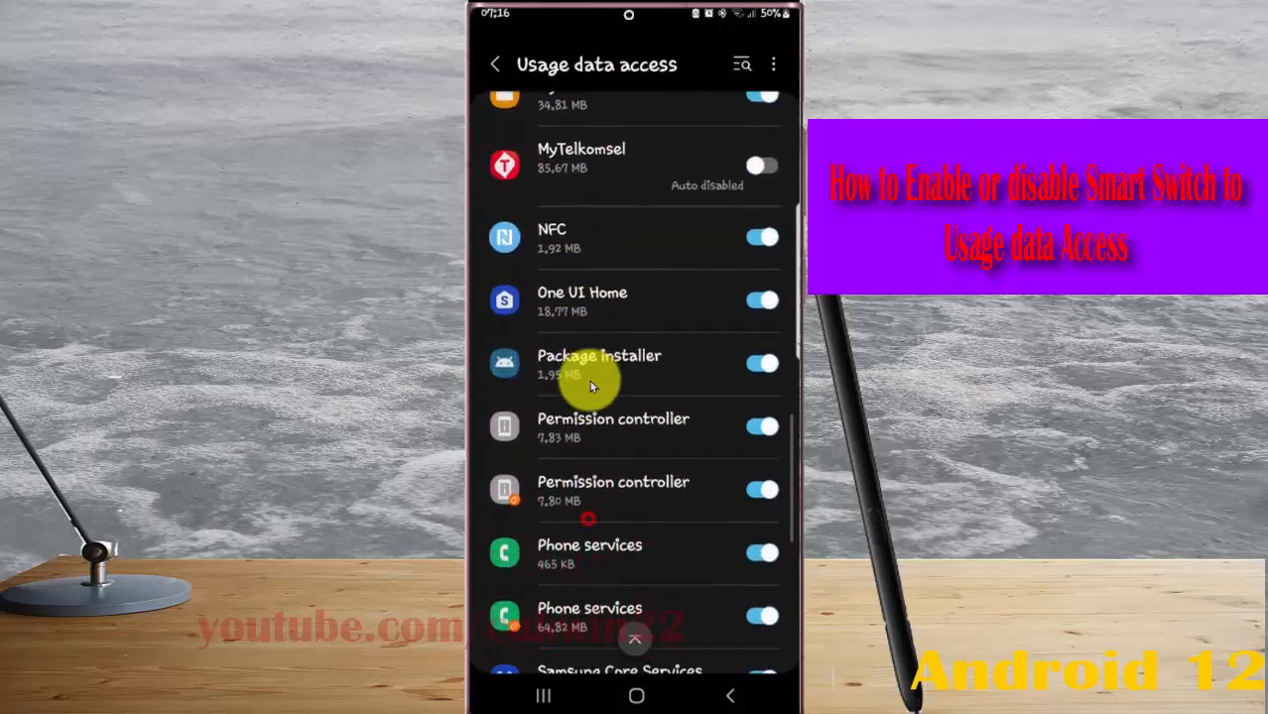
pyautogui.scroll(-3)
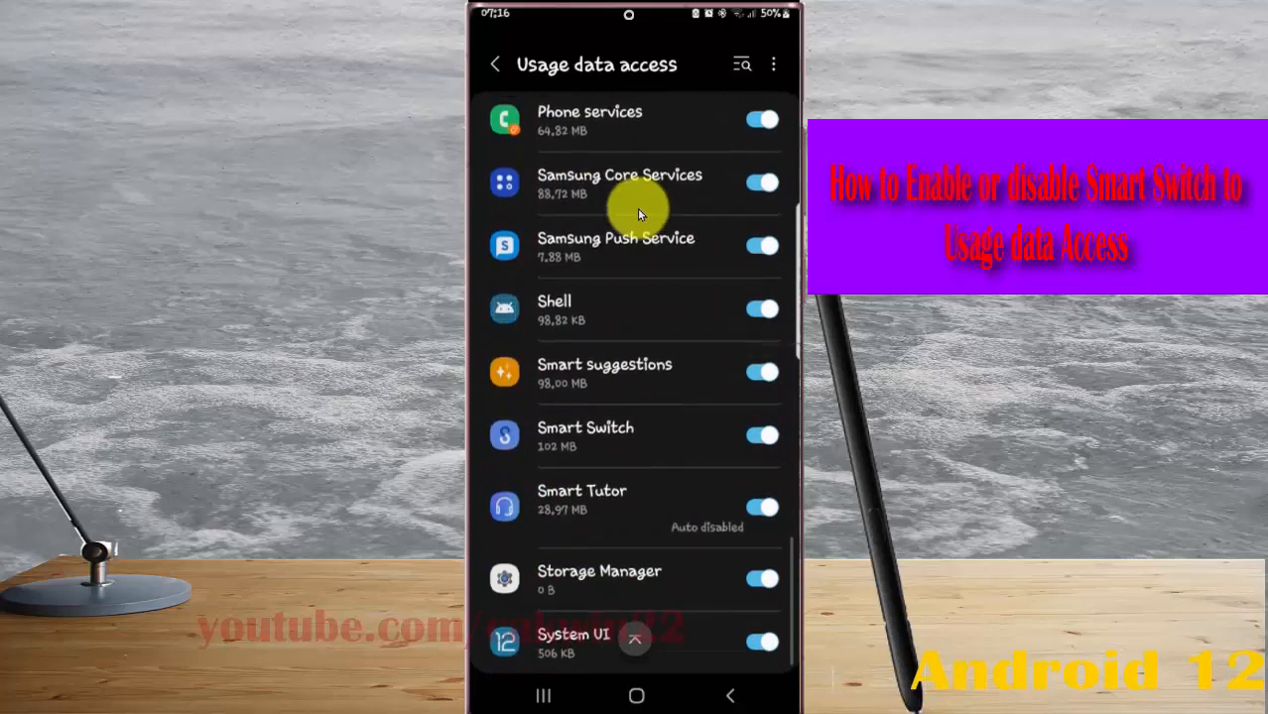
pyautogui.moveTo(570, 446)
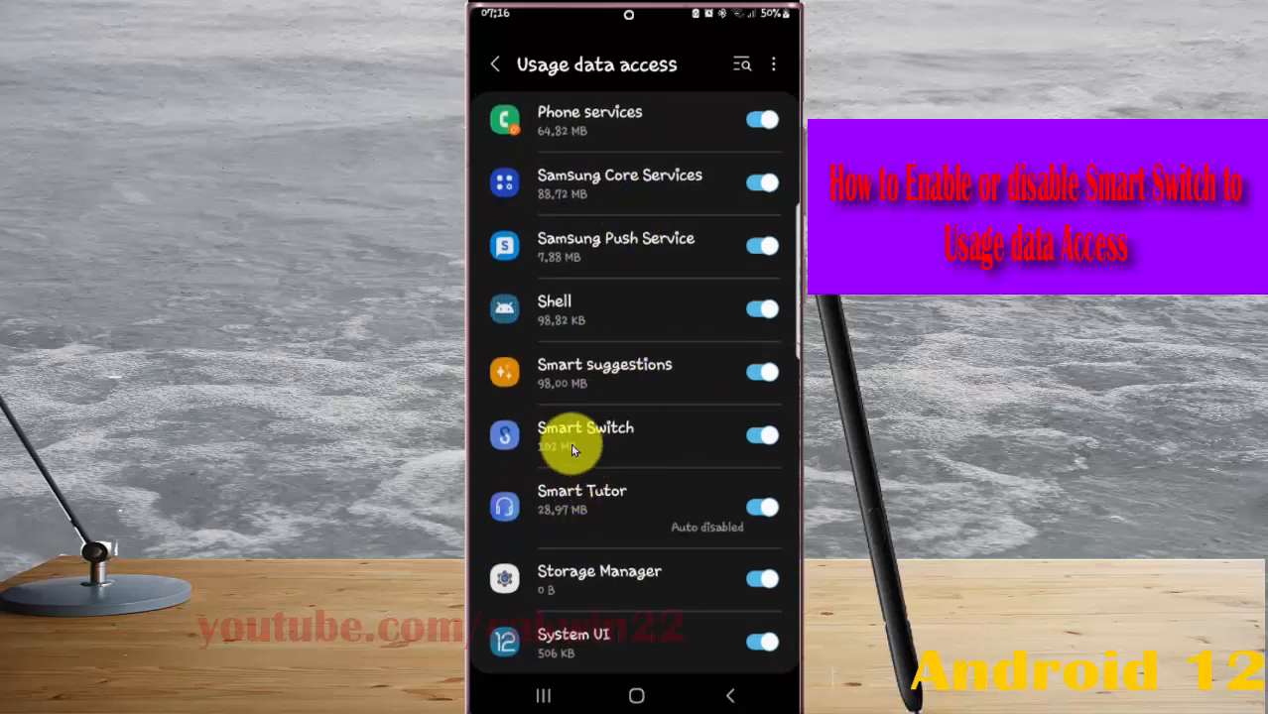
# Toggle Smart Switch's usage data access off and then back on.
pyautogui.click(761, 436)
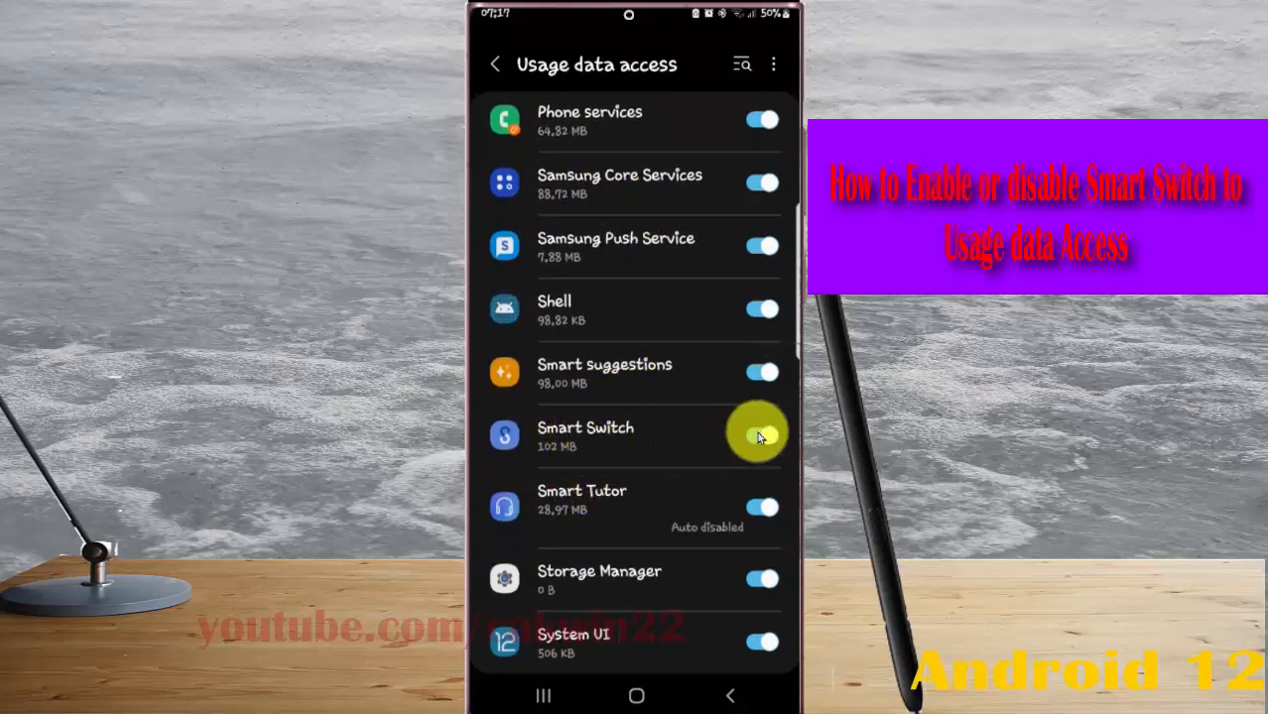
pyautogui.click(762, 437)
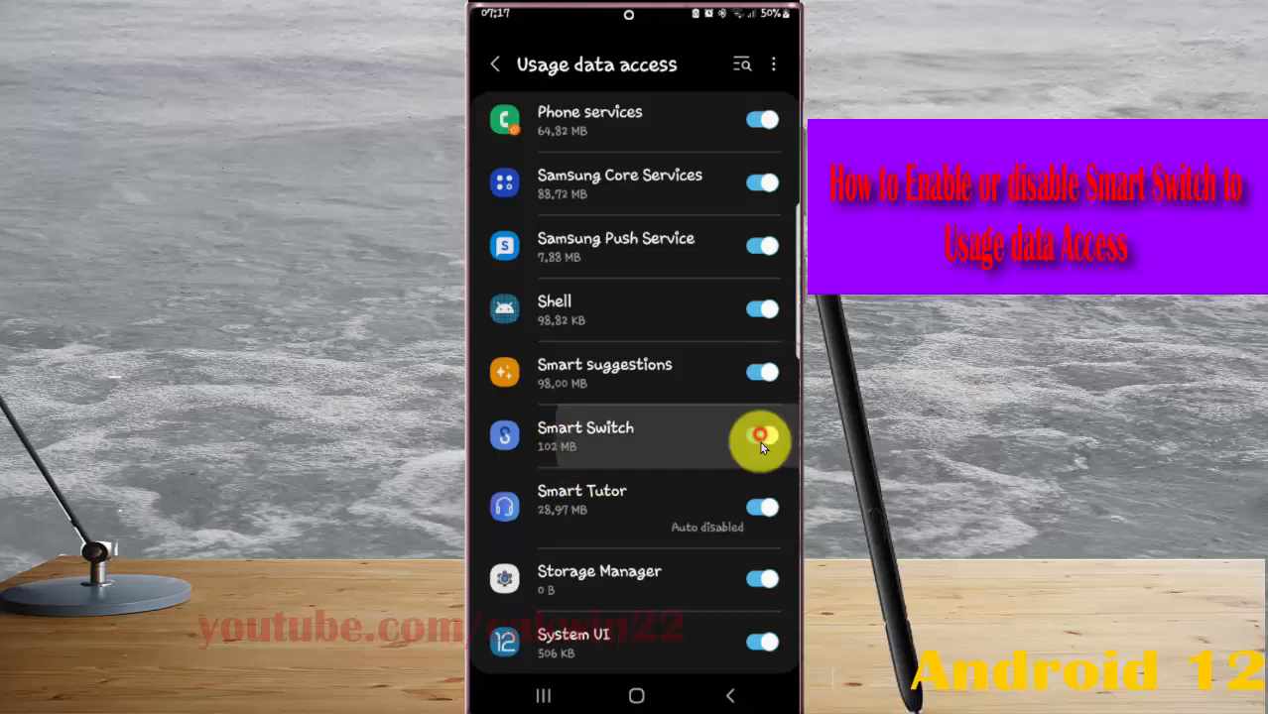
pyautogui.click(762, 436)
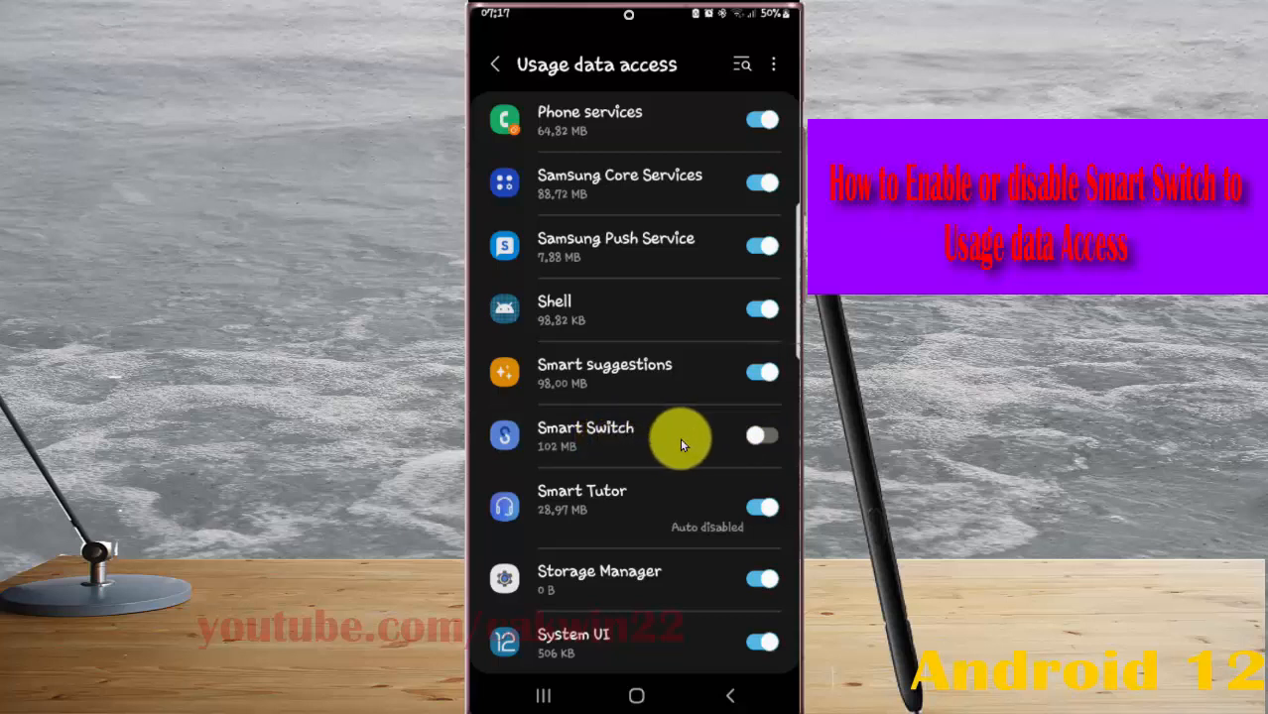
pyautogui.click(762, 436)
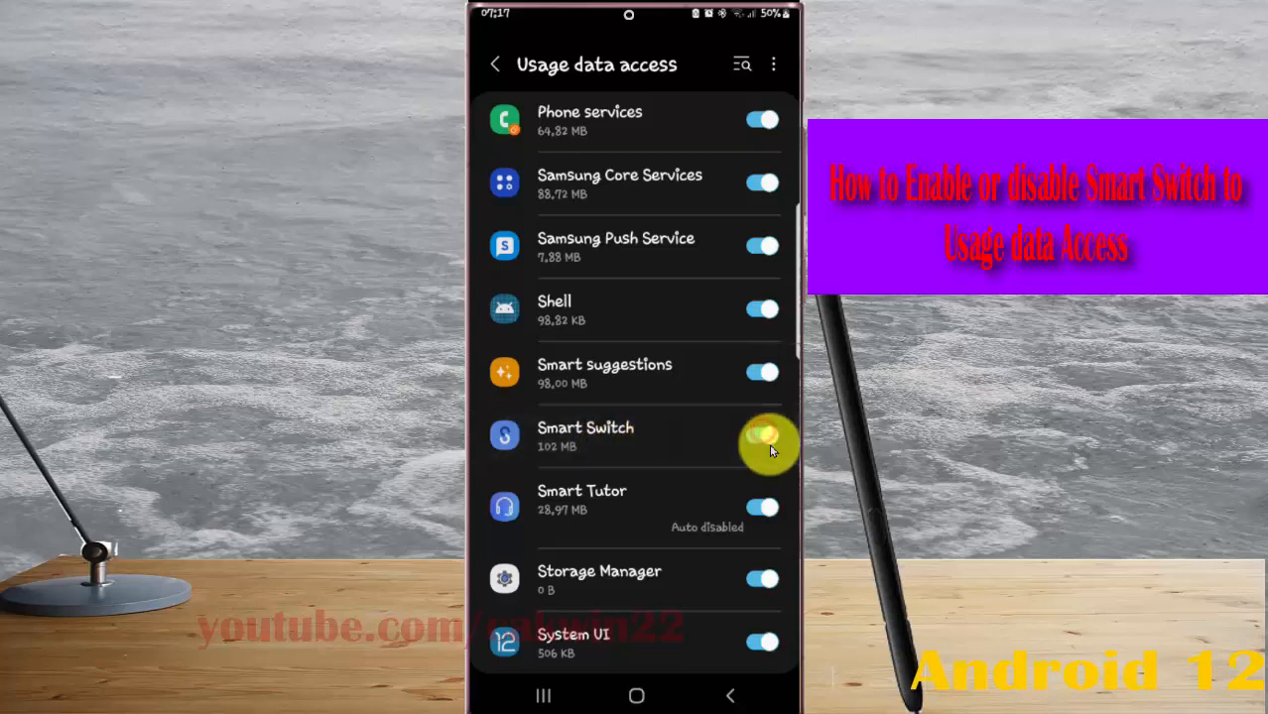